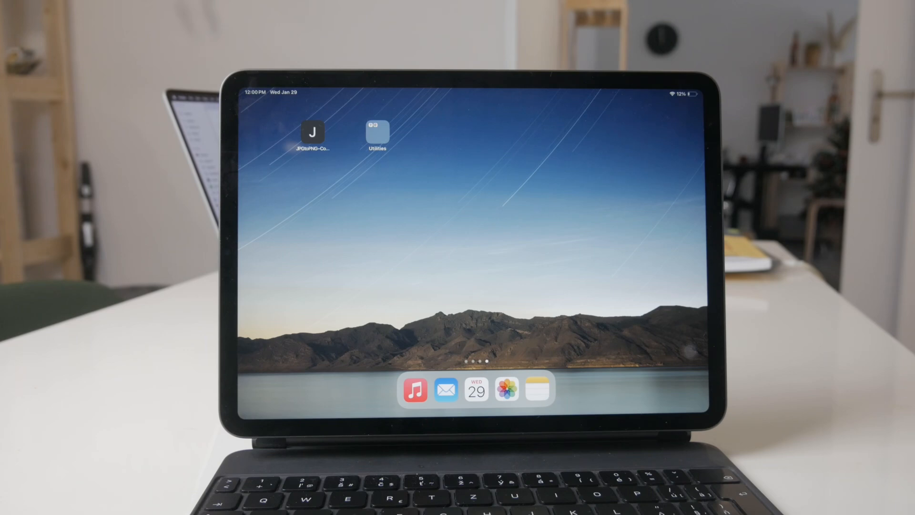
Swipe past the last Home Screen page to reveal the App Library's app categories.
{"action": "scroll", "scroll_direction": "left", "scroll_amount": 3}
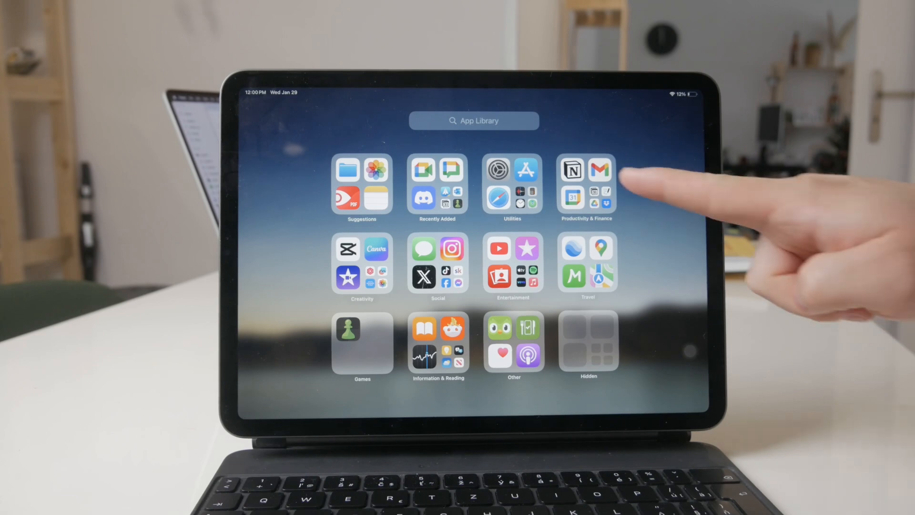
Launch Gmail and reach Settings > Signature settings, where Mobile Signature is off.
{"action": "left_click", "coordinate": [600, 169]}
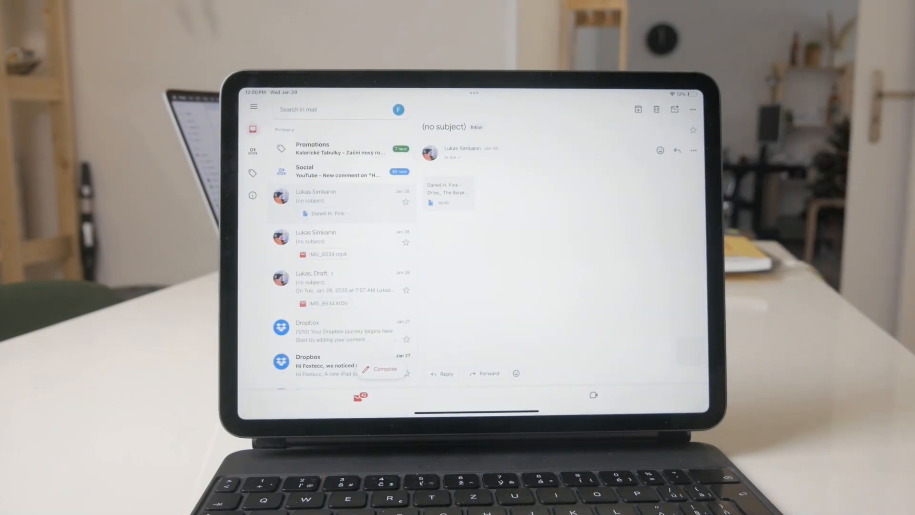
{"action": "left_click", "coordinate": [254, 106]}
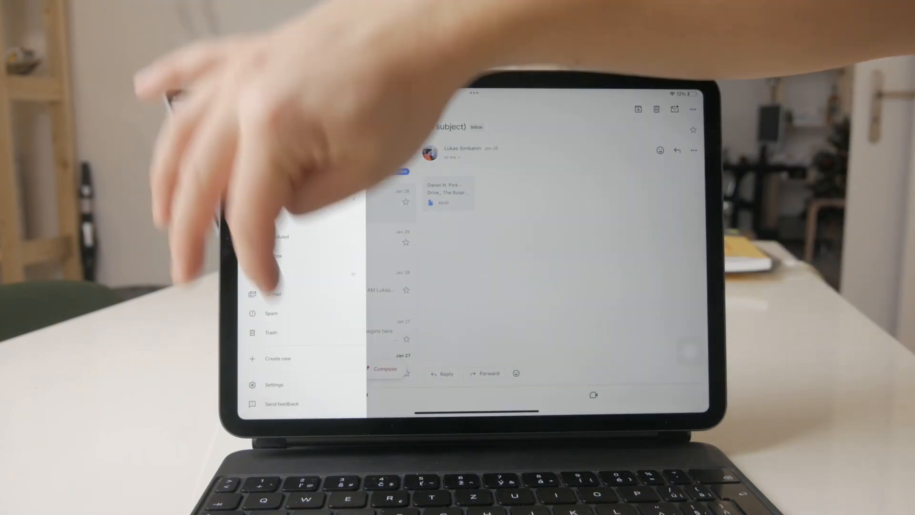
{"action": "left_click", "coordinate": [274, 384]}
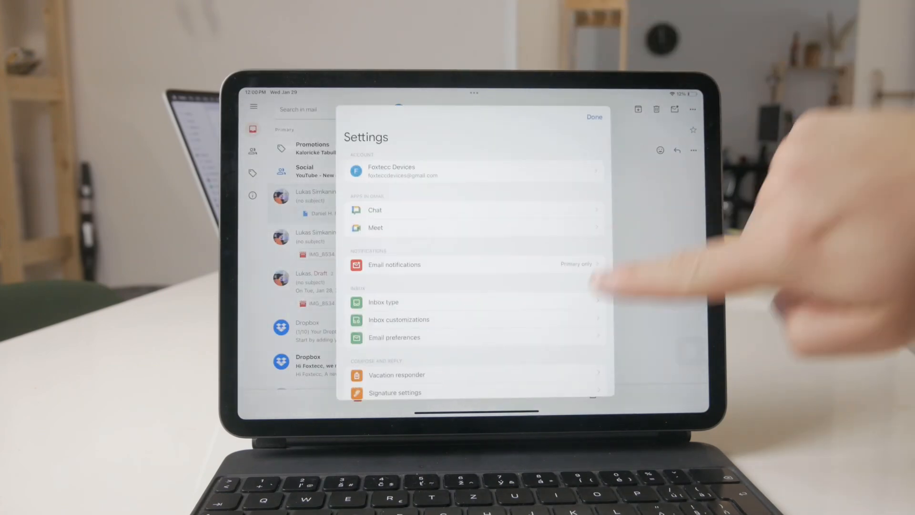
{"action": "scroll", "scroll_direction": "down", "scroll_amount": 3}
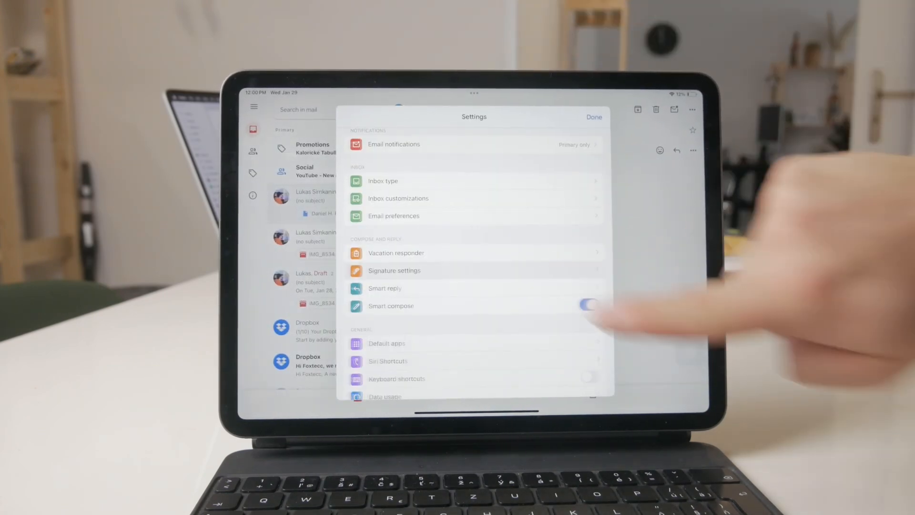
{"action": "left_click", "coordinate": [394, 271]}
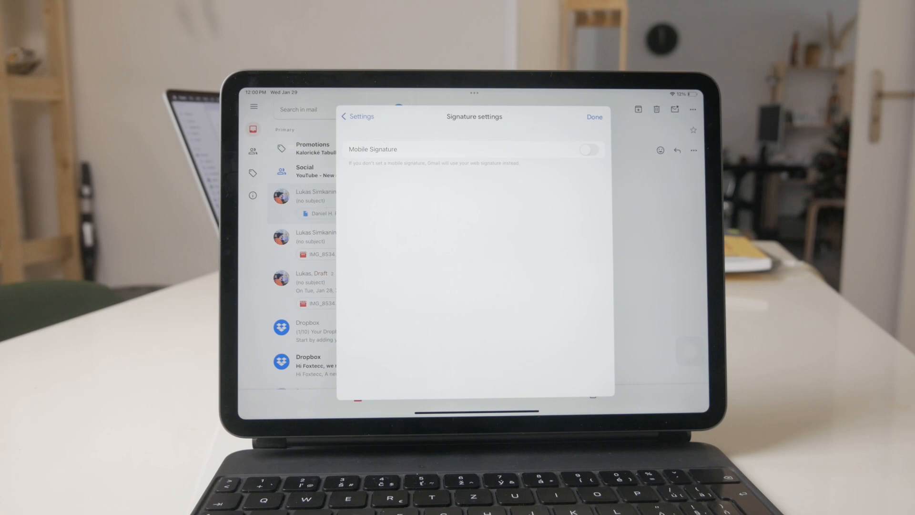
{"action": "left_click", "coordinate": [588, 150]}
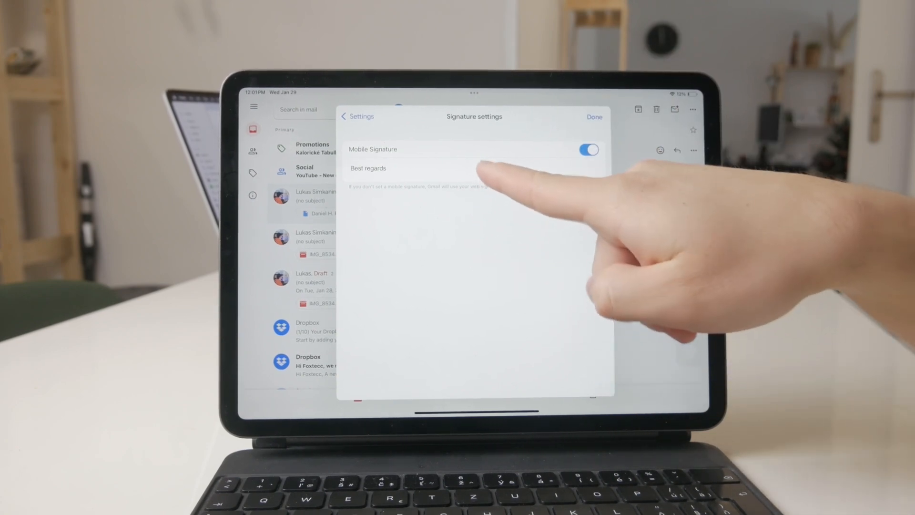
{"action": "left_click", "coordinate": [368, 168]}
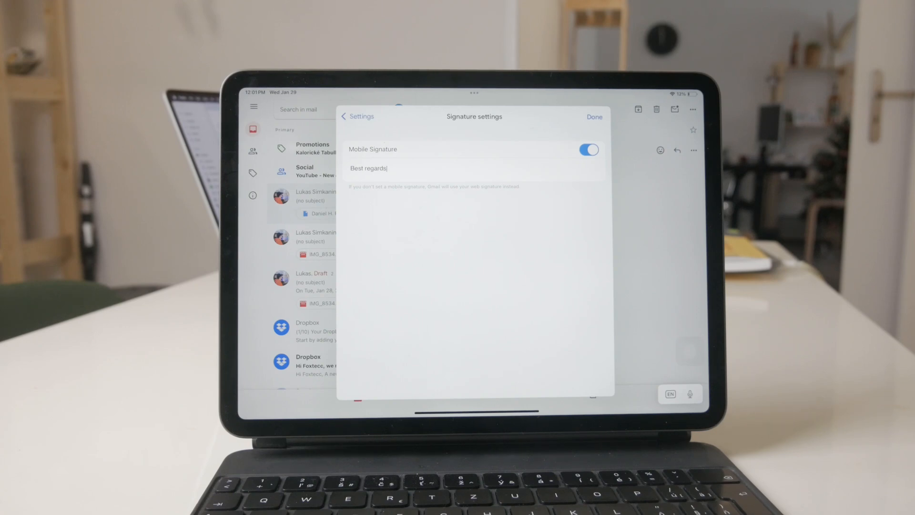
{"action": "left_click", "coordinate": [588, 149]}
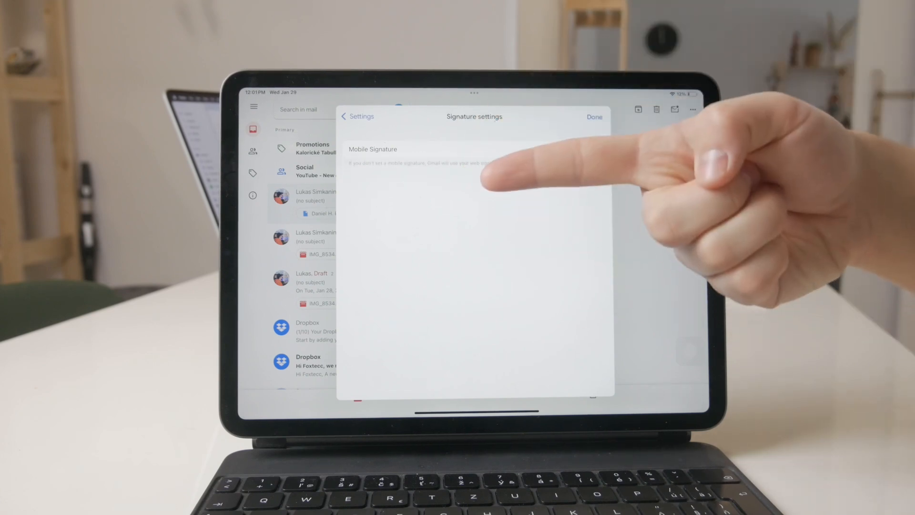
{"action": "mouse_move", "coordinate": [507, 182]}
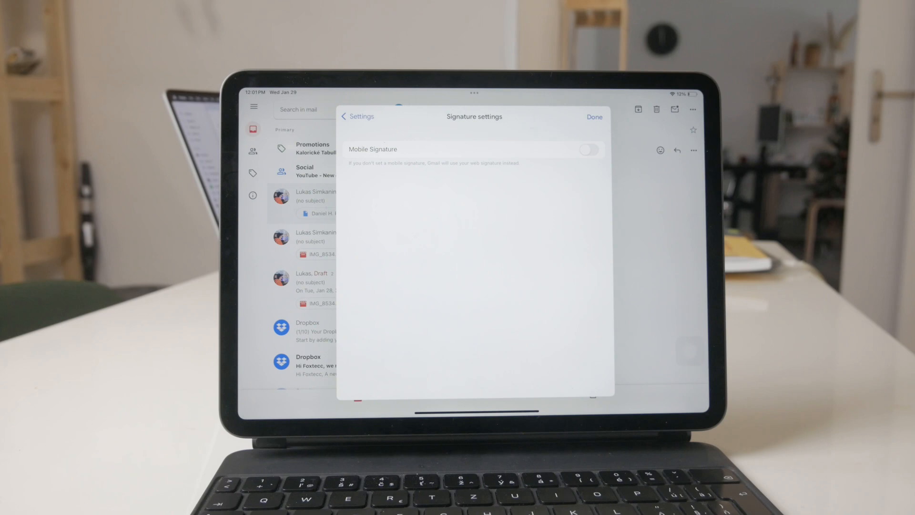
Launch Spark Mail from the App Library's Recently Added folder to its Edit Signature page.
{"action": "left_click", "coordinate": [594, 117]}
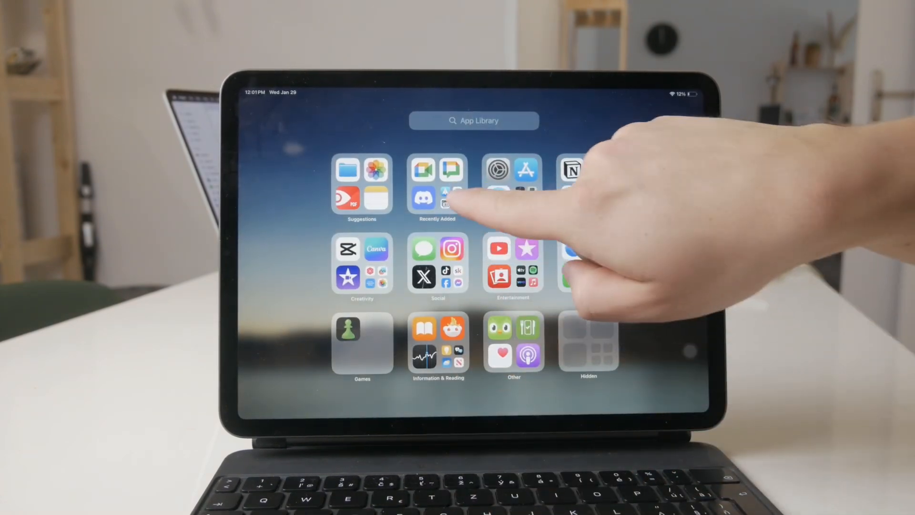
{"action": "left_click", "coordinate": [436, 187]}
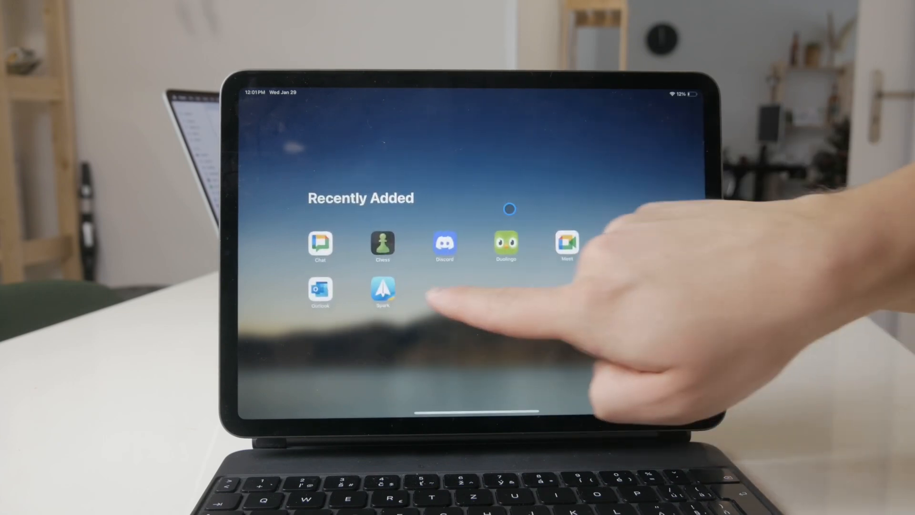
{"action": "left_click", "coordinate": [383, 292]}
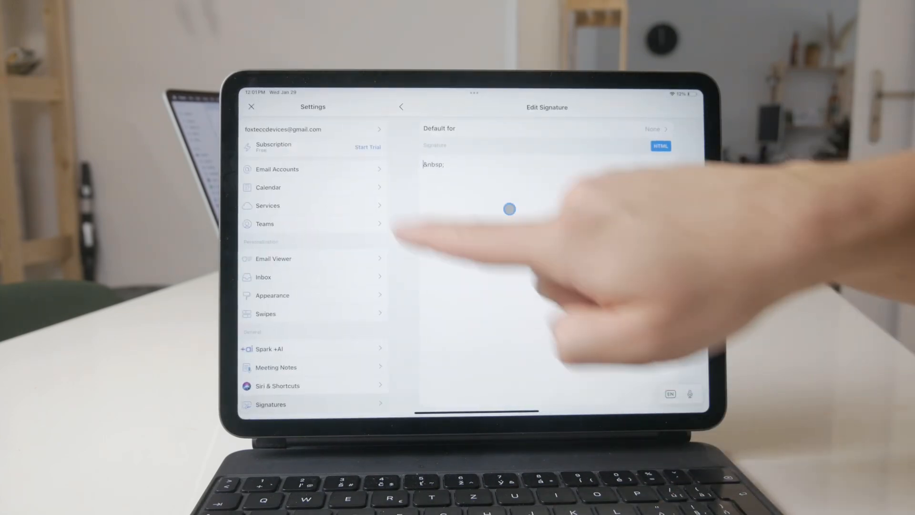
In Spark's Signatures settings, open the signature and edit its HTML body.
{"action": "left_click", "coordinate": [401, 107]}
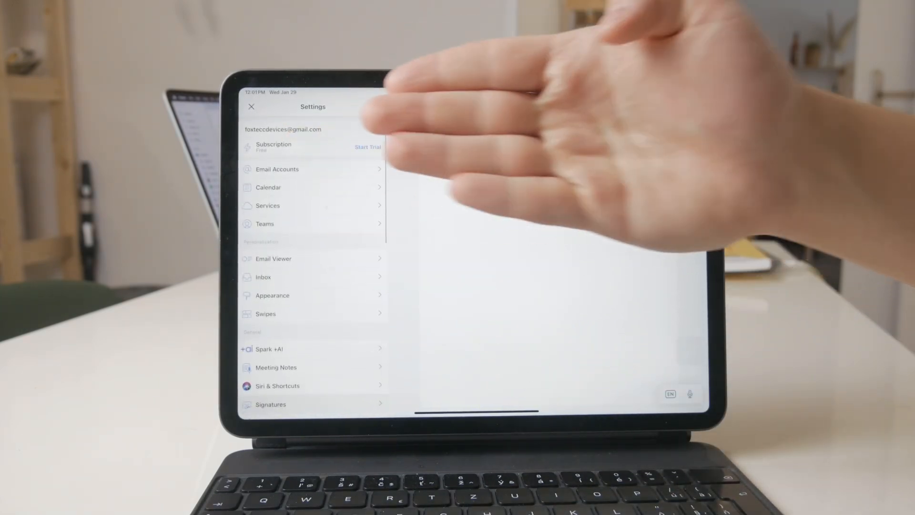
{"action": "left_click", "coordinate": [271, 404]}
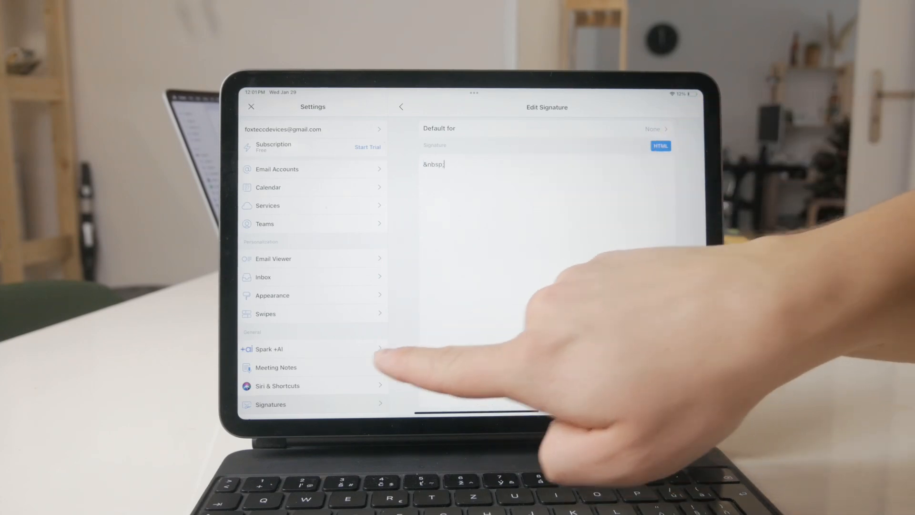
{"action": "scroll", "scroll_direction": "down", "scroll_amount": 3}
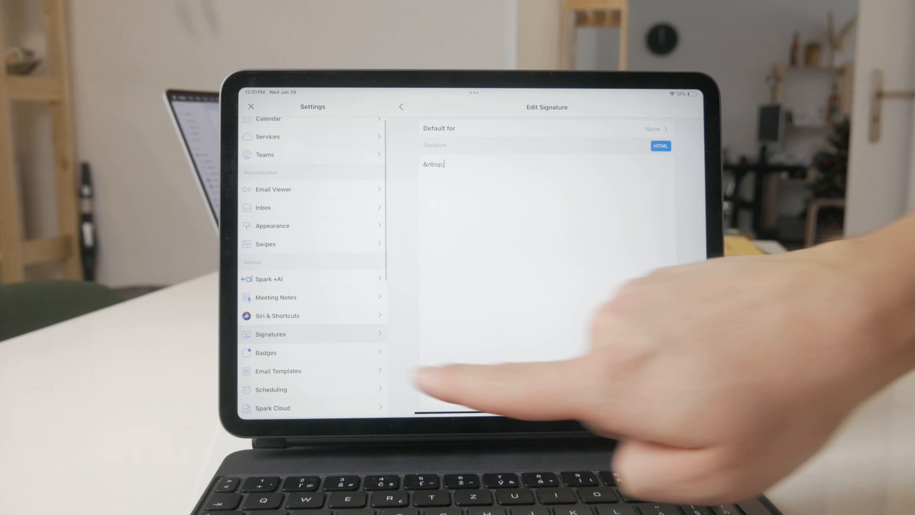
{"action": "left_click", "coordinate": [401, 107]}
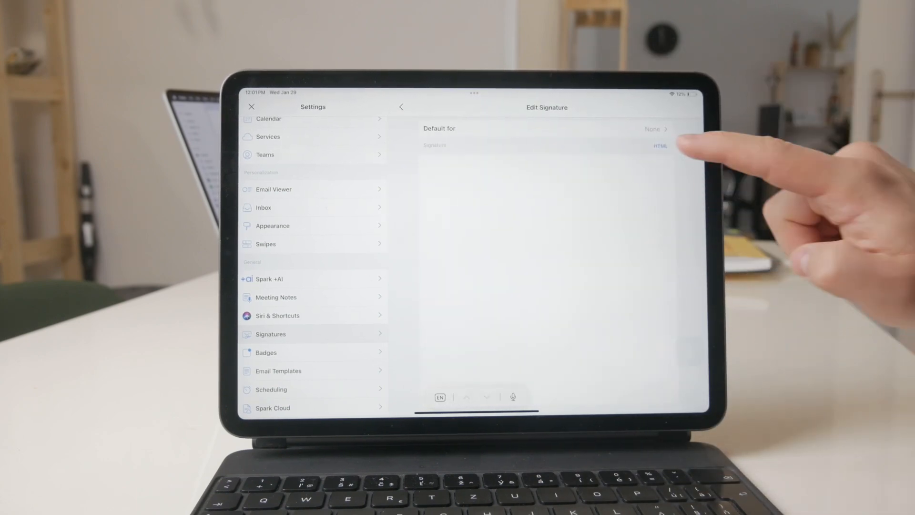
{"action": "left_click", "coordinate": [660, 146]}
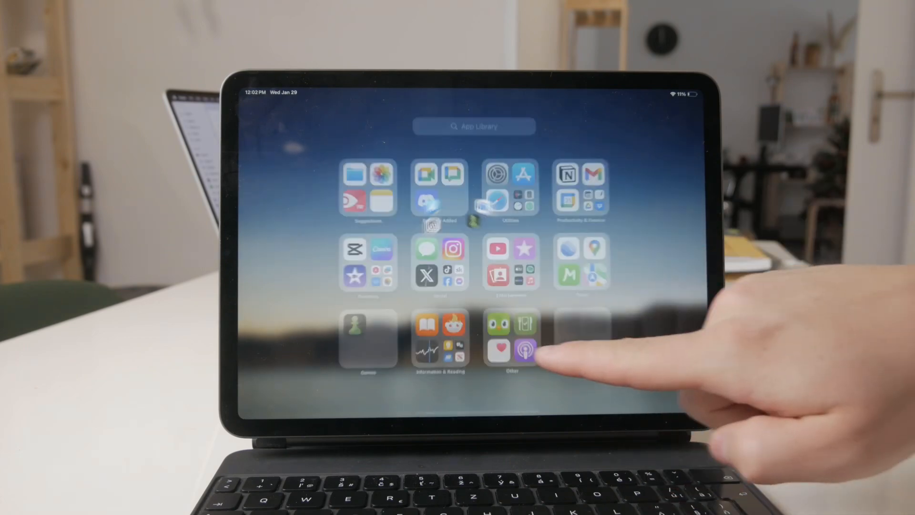
Launch Outlook from Recently Added and open its Settings showing the Signature option.
{"action": "left_click", "coordinate": [448, 190]}
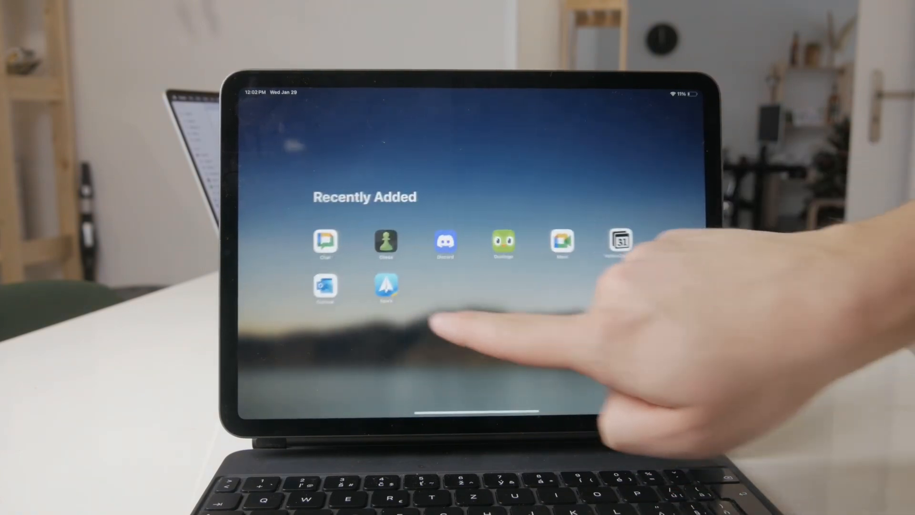
{"action": "left_click", "coordinate": [325, 291]}
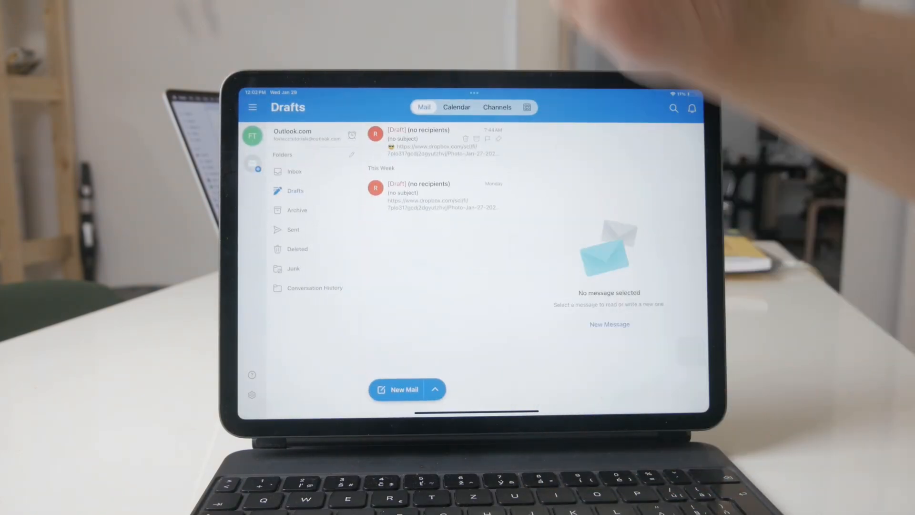
{"action": "left_click", "coordinate": [251, 395]}
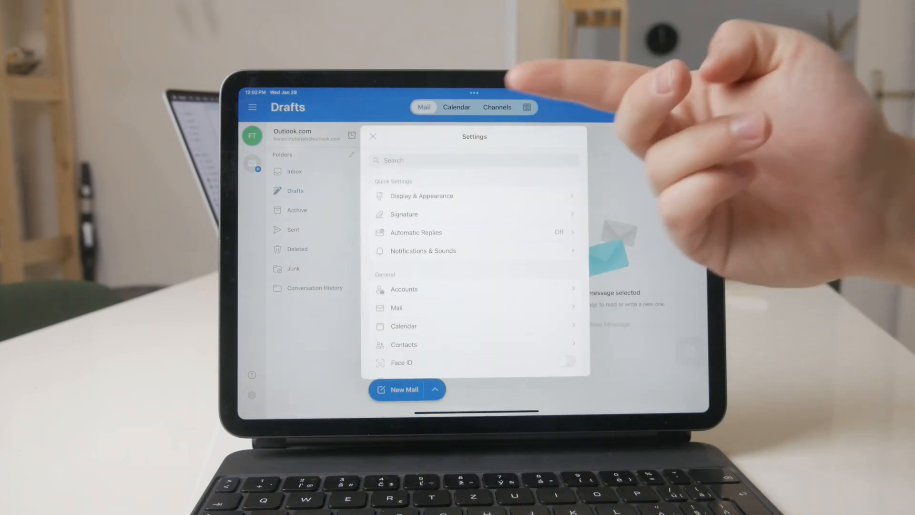